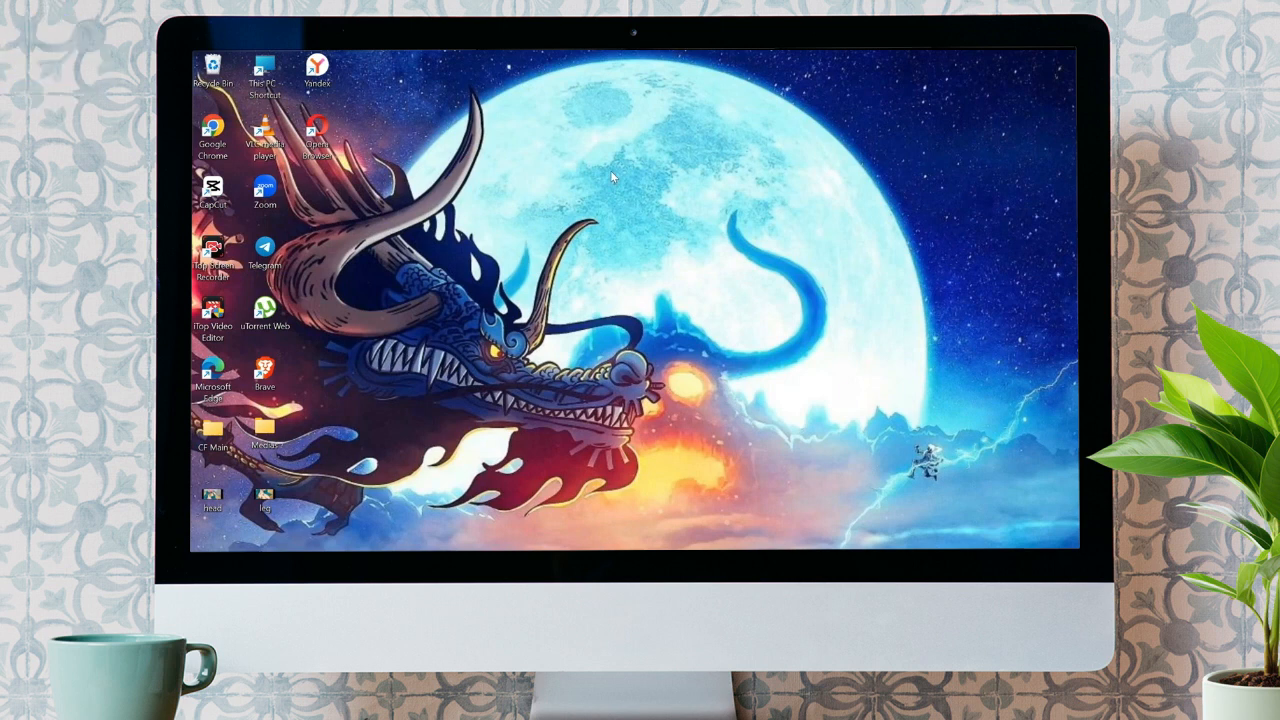
mouse_move(560, 216)
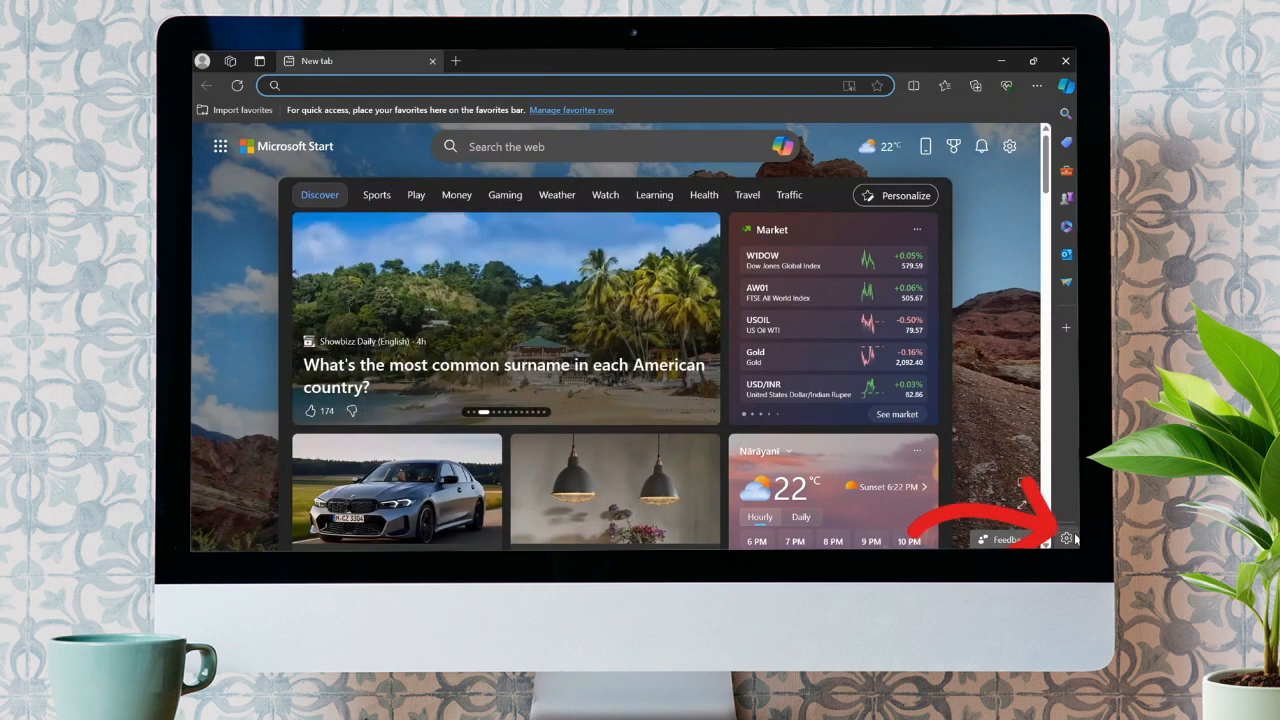
Reach Edge's full Settings page via the sidebar's customisation menu
click(1064, 540)
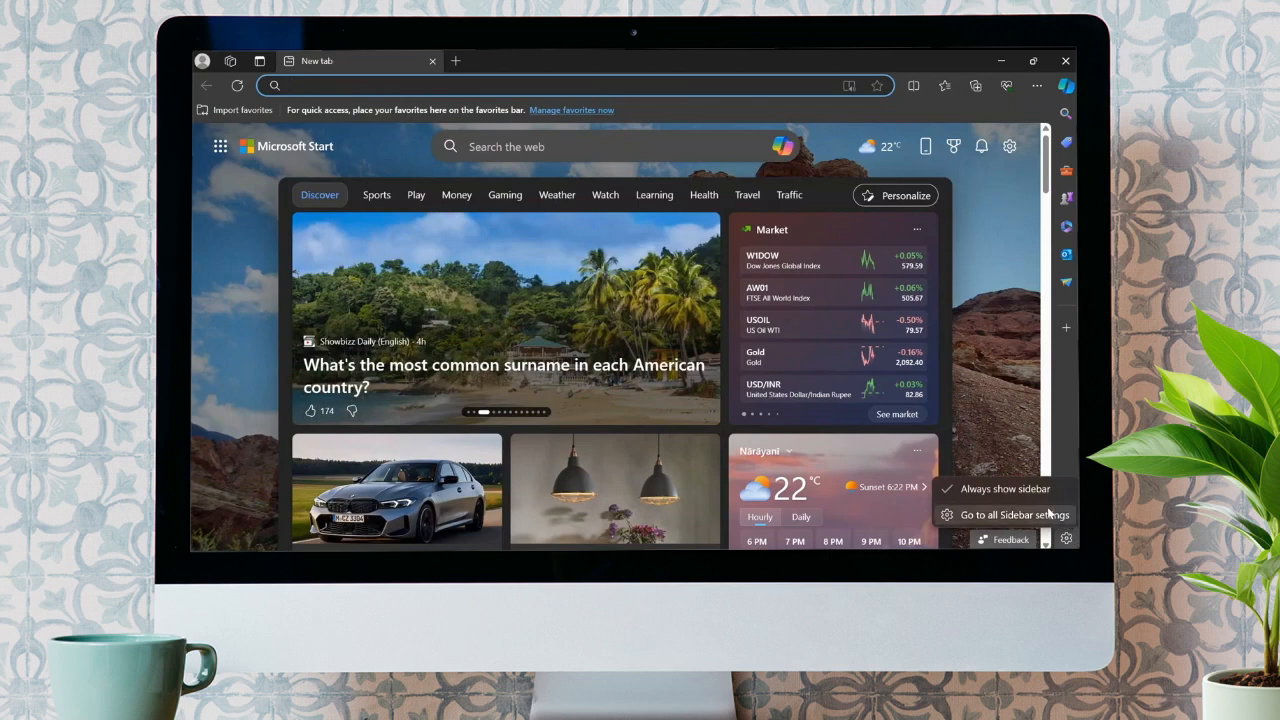
click(1016, 514)
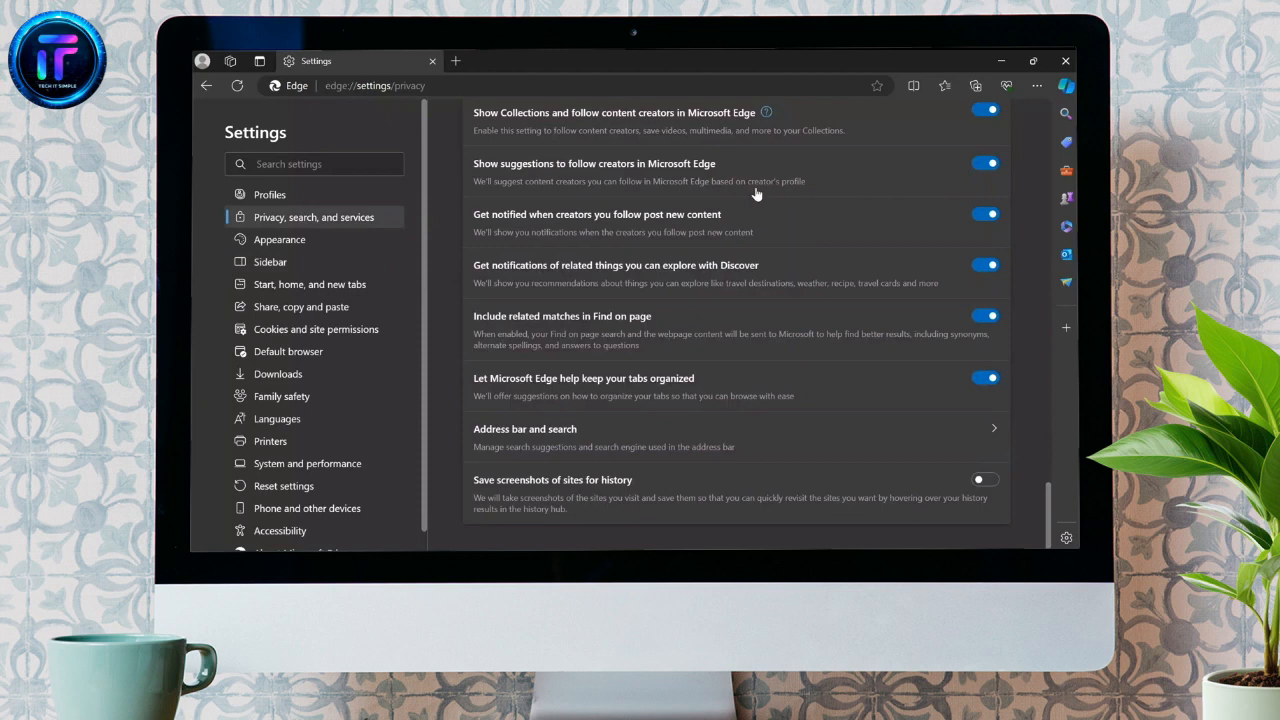
mouse_move(630, 302)
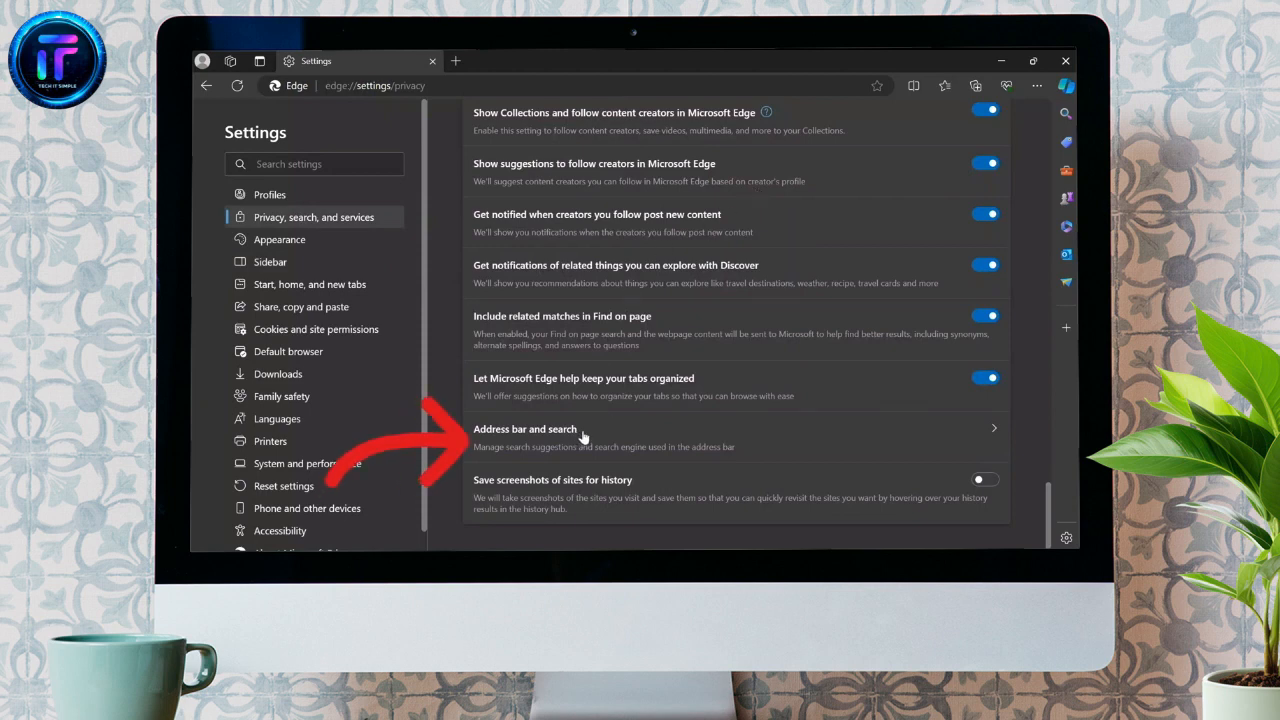
Show the Address bar and search settings, where Yandex is the current search engine
click(524, 428)
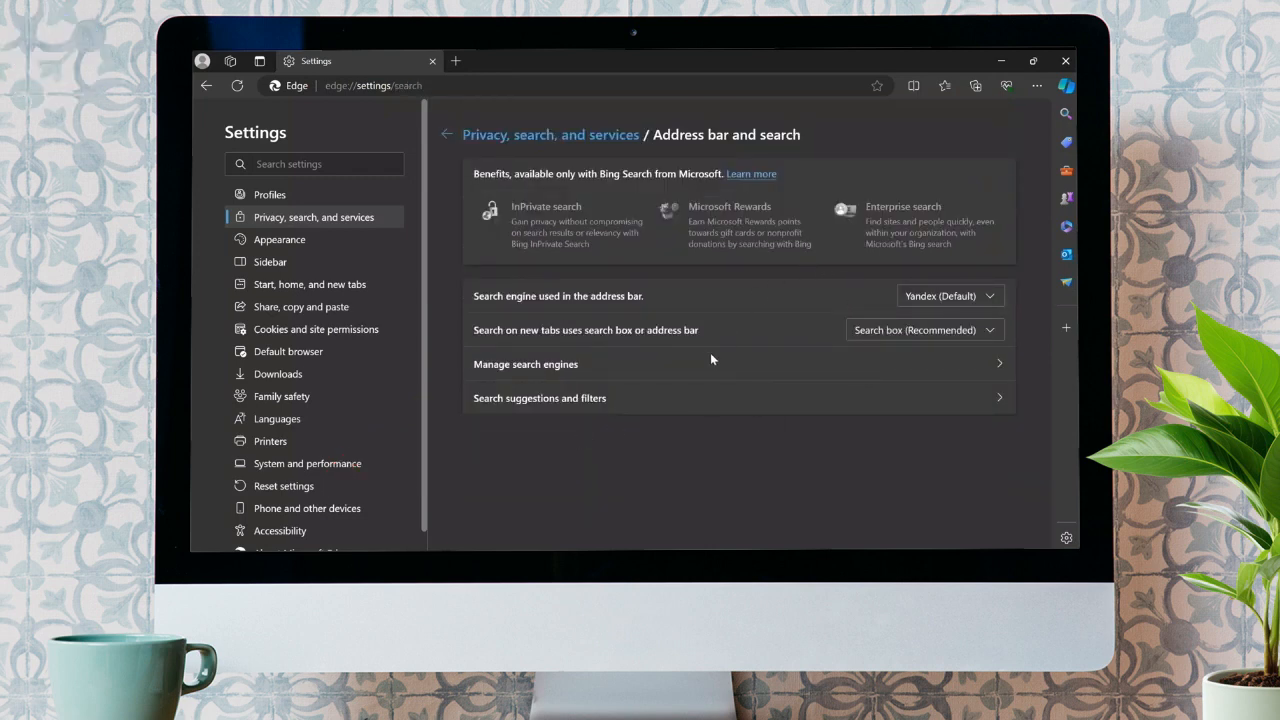
mouse_move(598, 476)
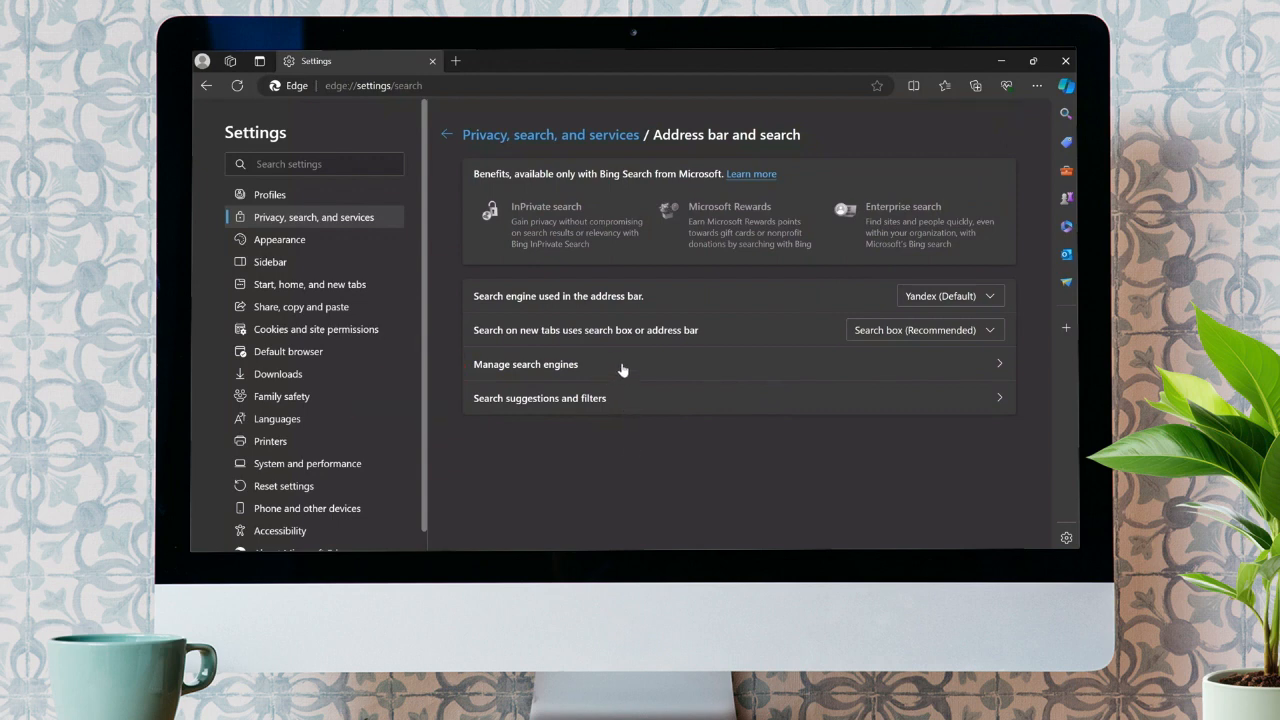
In Manage search engines, make Google the default search engine
click(524, 364)
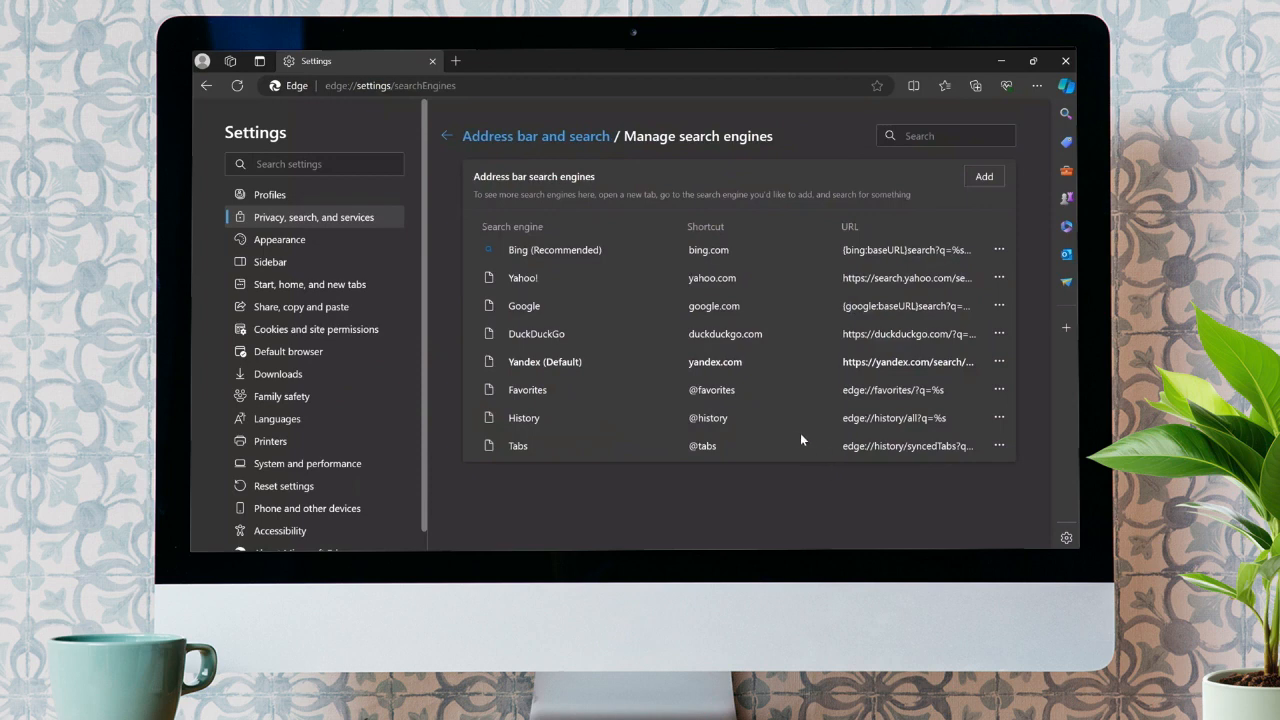
mouse_move(650, 324)
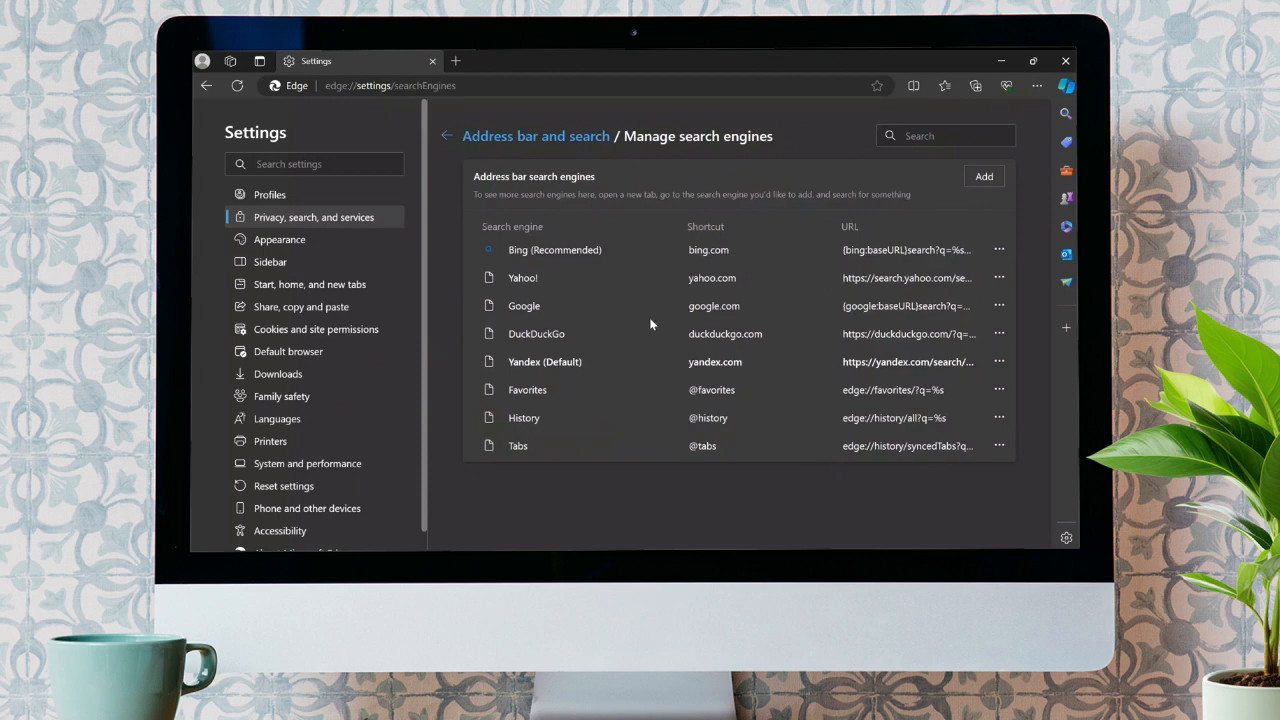
mouse_move(764, 300)
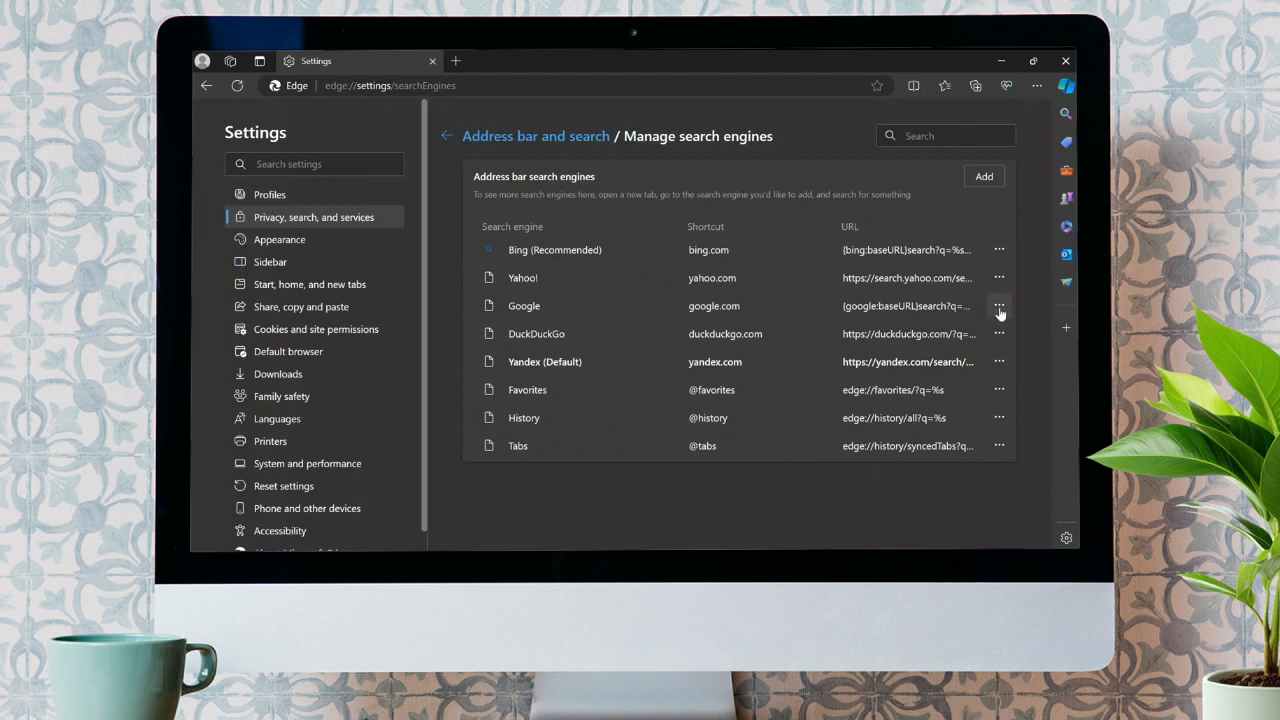
click(1000, 306)
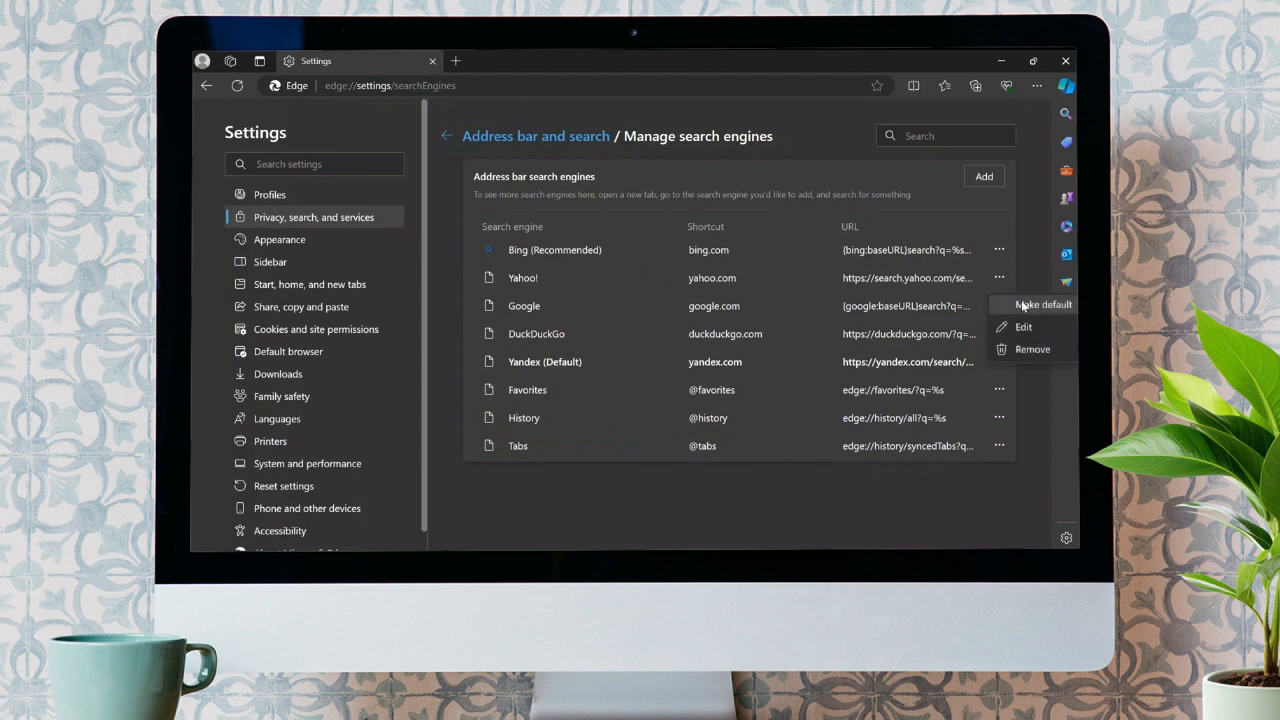
click(1044, 304)
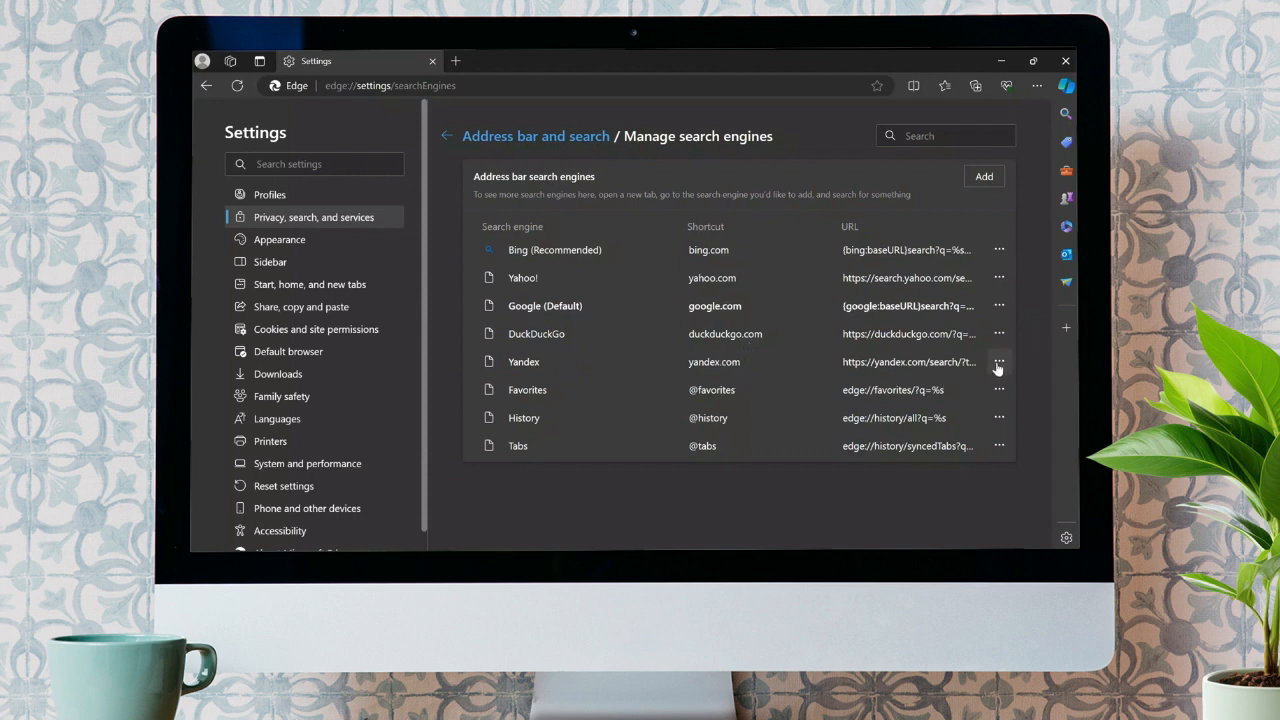
Remove the Yandex entry from the search engines list
click(998, 360)
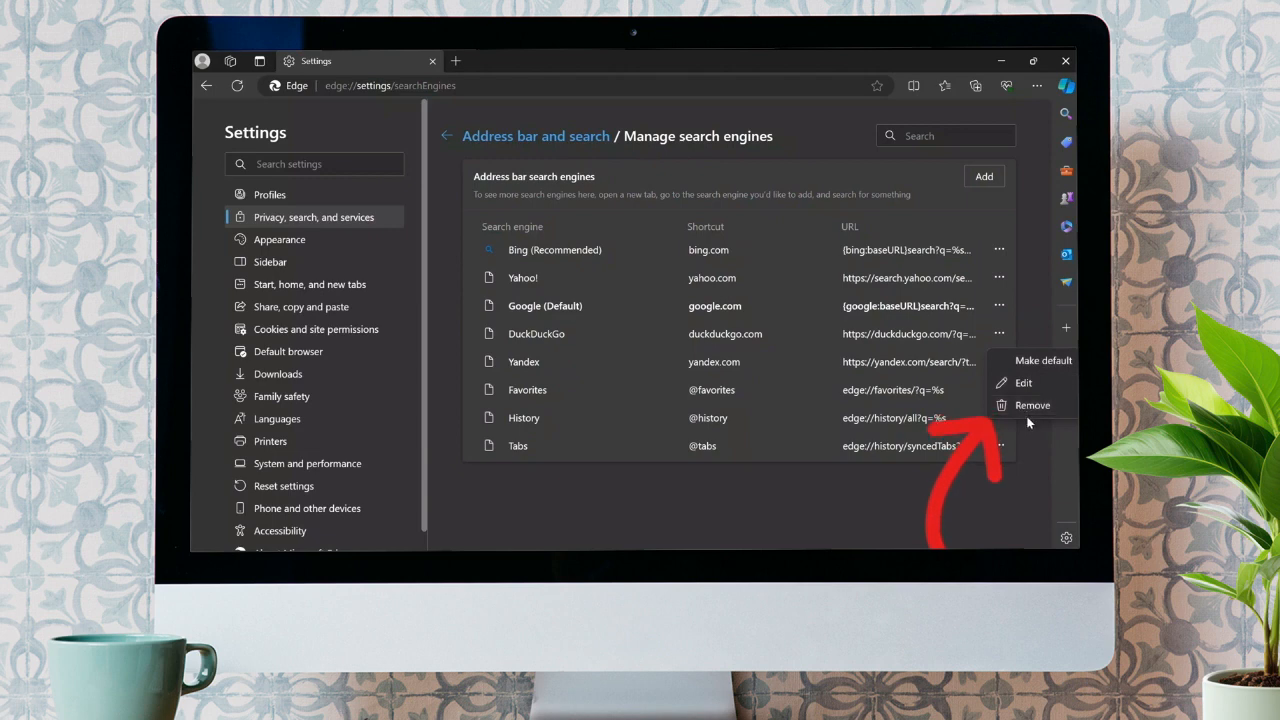
click(1032, 404)
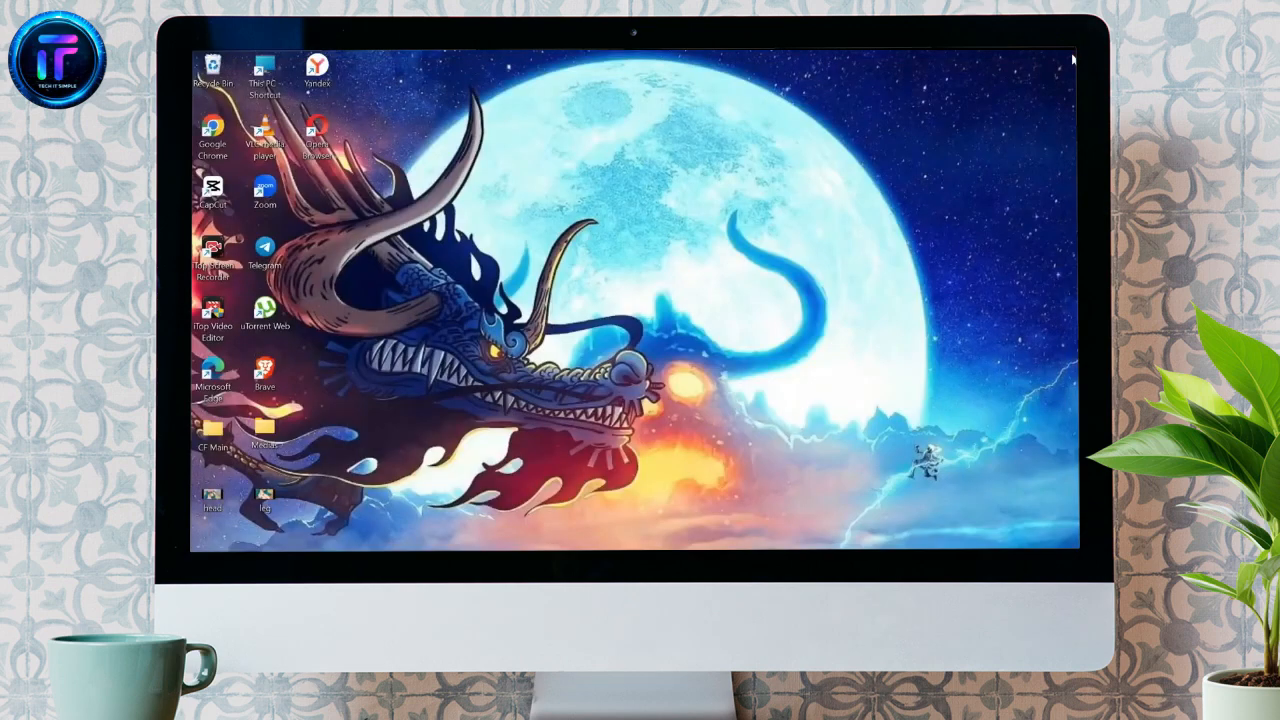
mouse_move(940, 144)
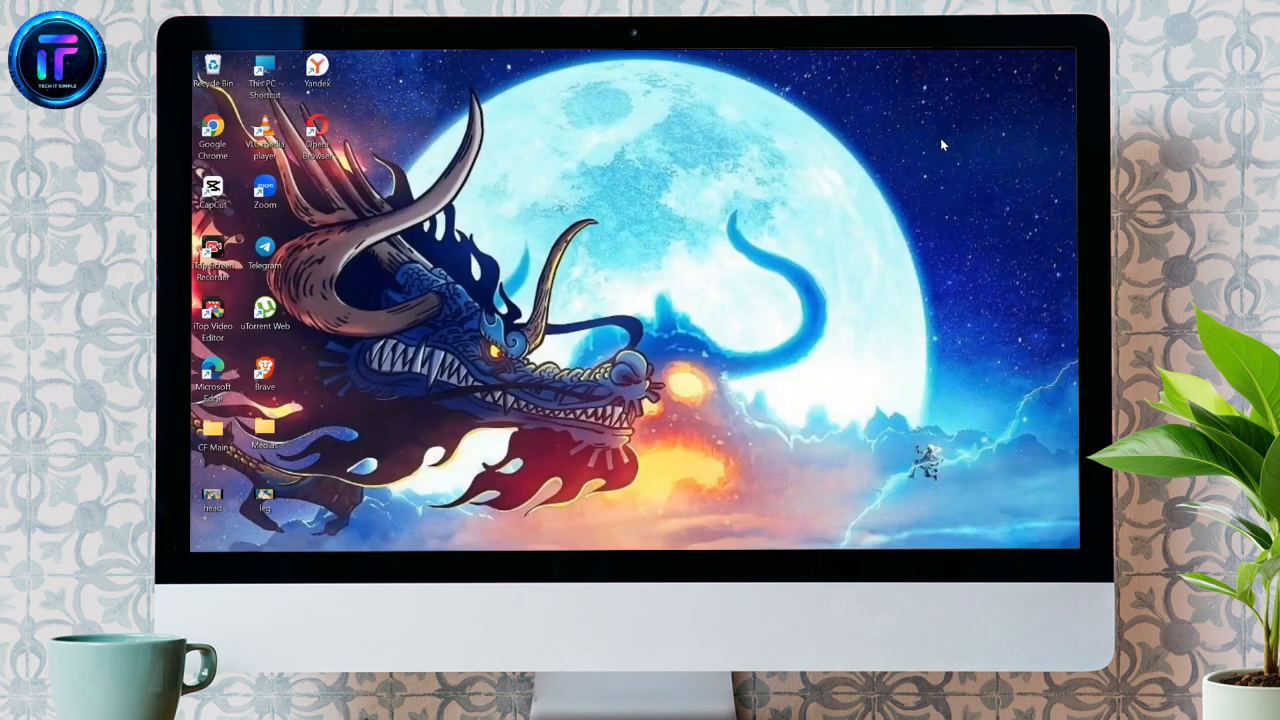